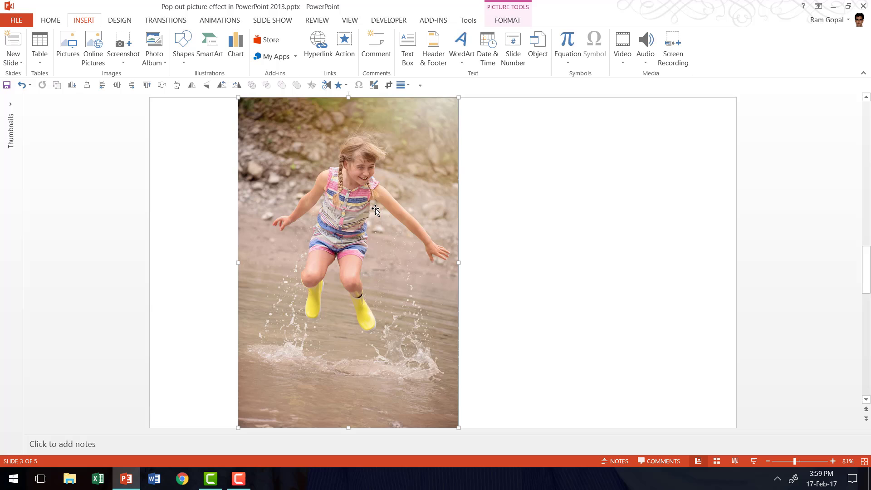
Duplicate the jumping-girl photo with Ctrl+D and set the copy to the right of the original.
key(Ctrl+D)
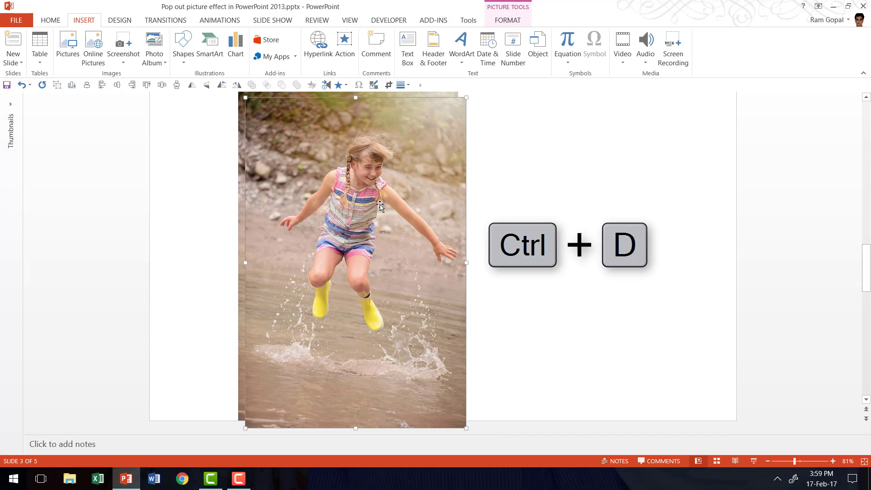
key(ctrl+d)
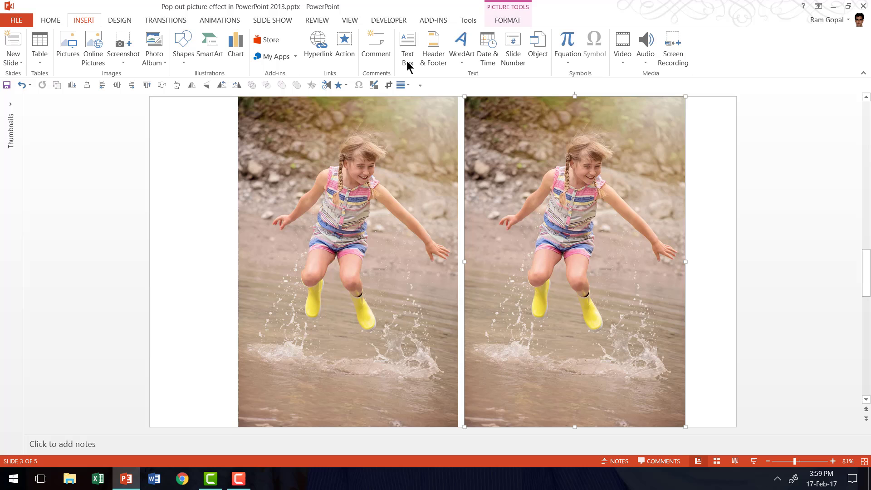
Start Remove Background on the copied photo so the surroundings around the girl are marked for removal.
click(506, 20)
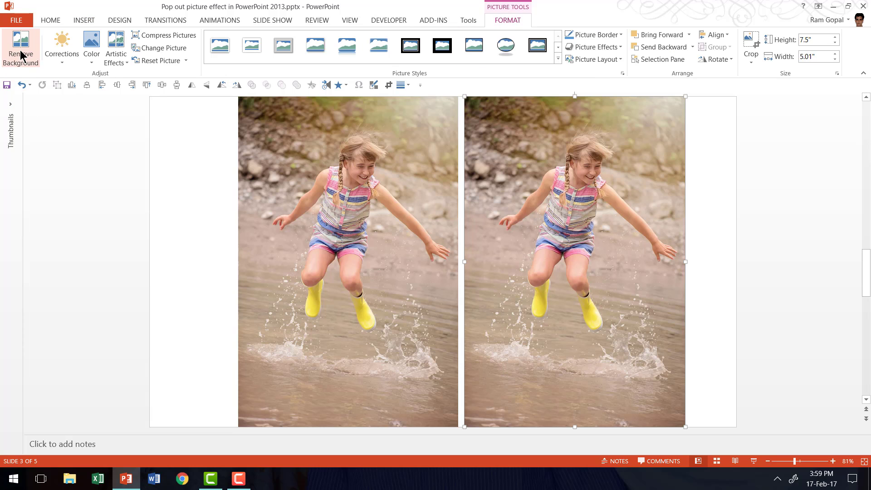
click(21, 49)
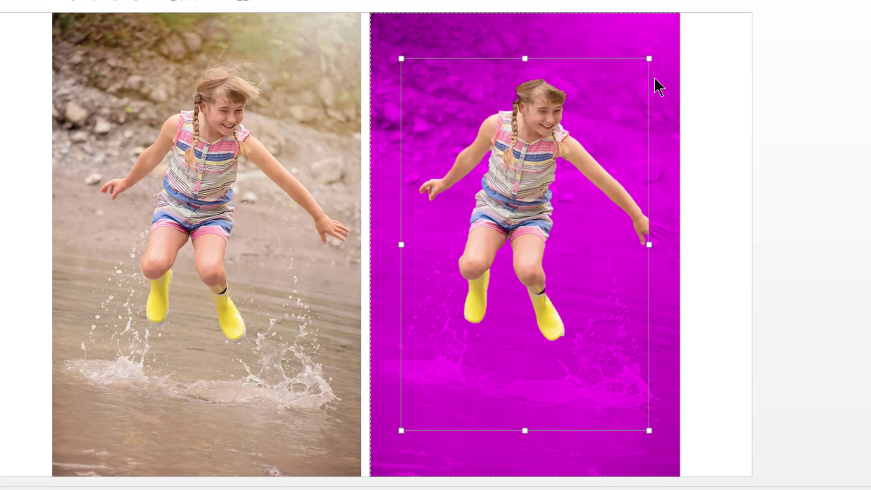
mouse_move(550, 60)
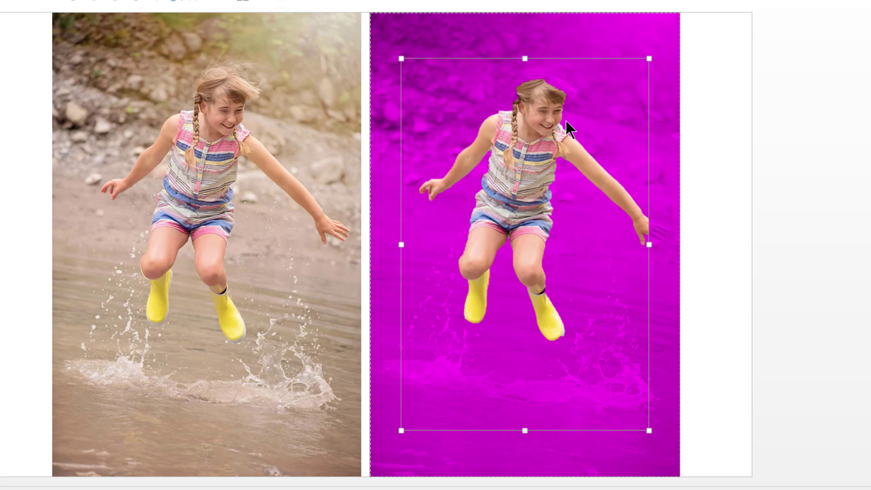
mouse_move(534, 202)
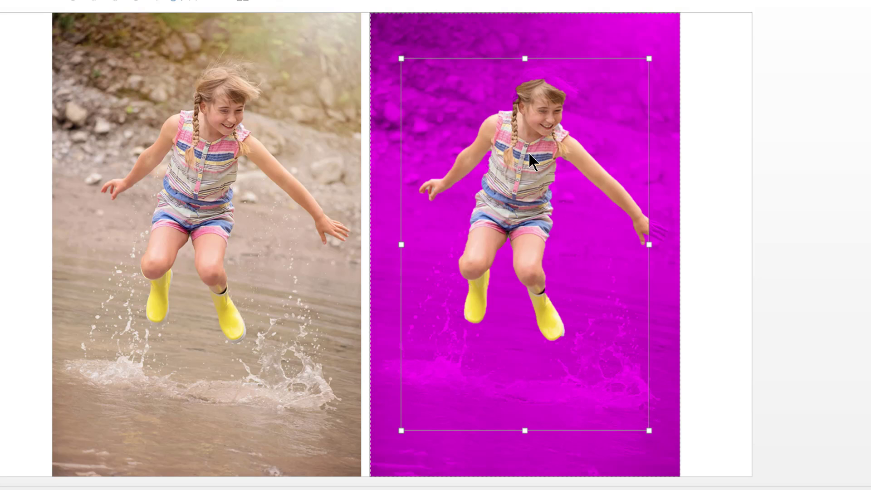
mouse_move(525, 208)
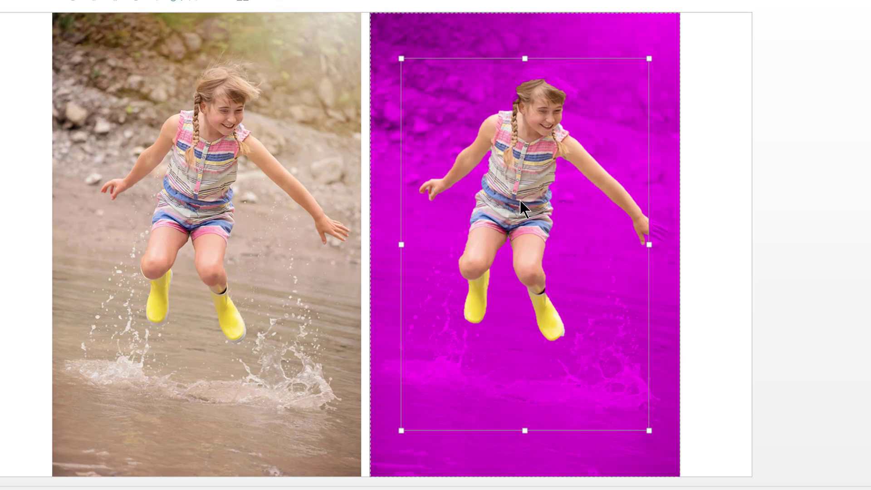
mouse_move(529, 73)
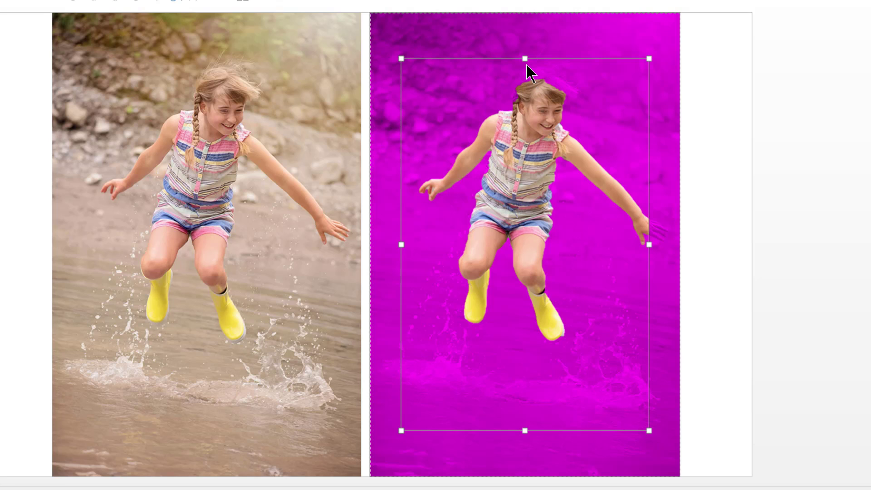
mouse_move(461, 72)
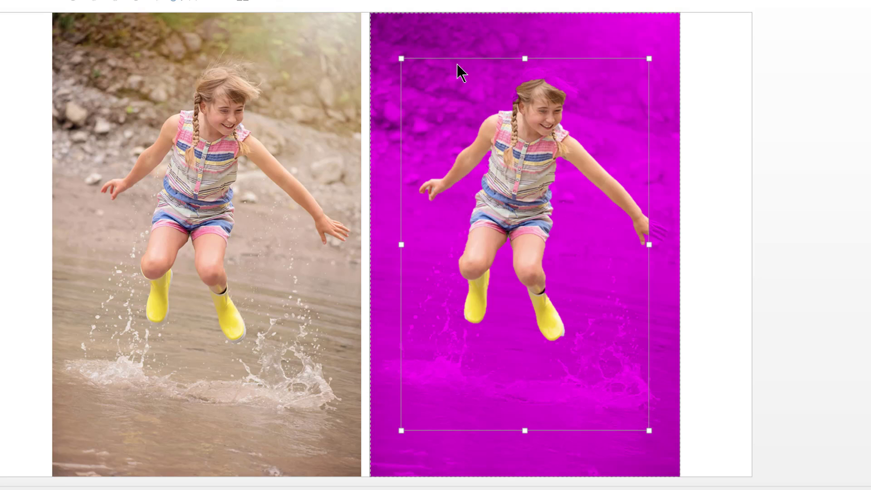
mouse_move(638, 324)
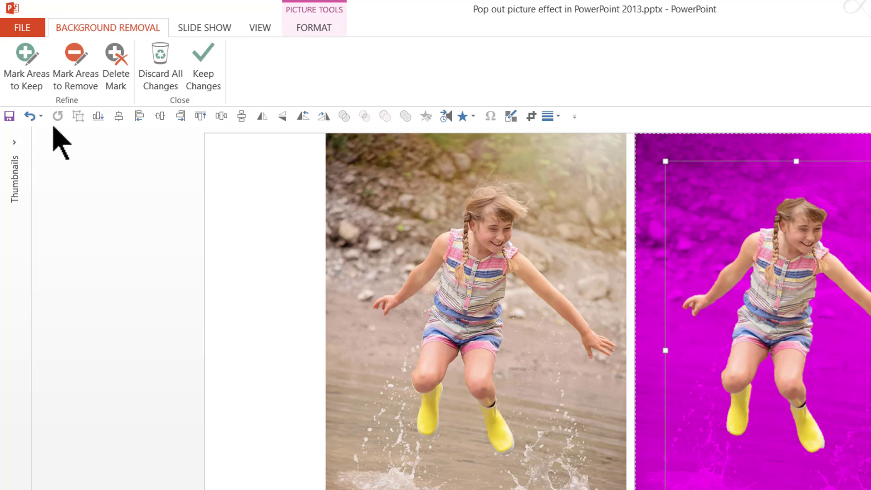
mouse_move(26, 61)
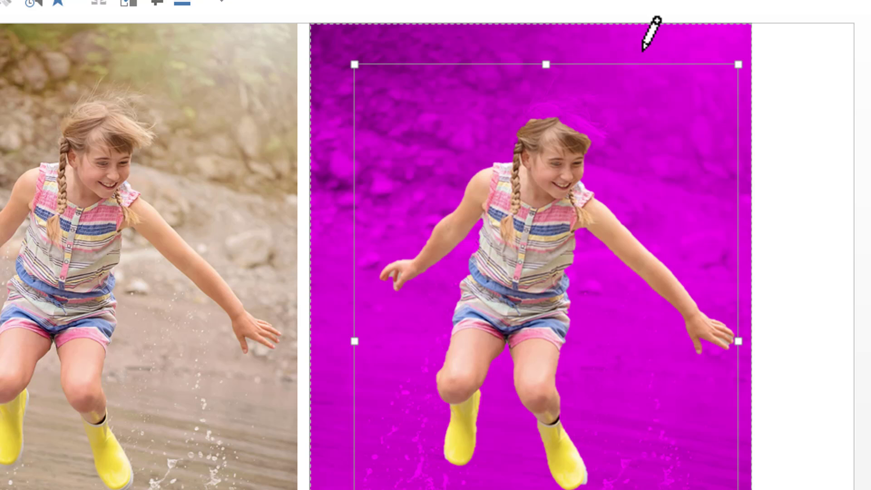
mouse_move(547, 97)
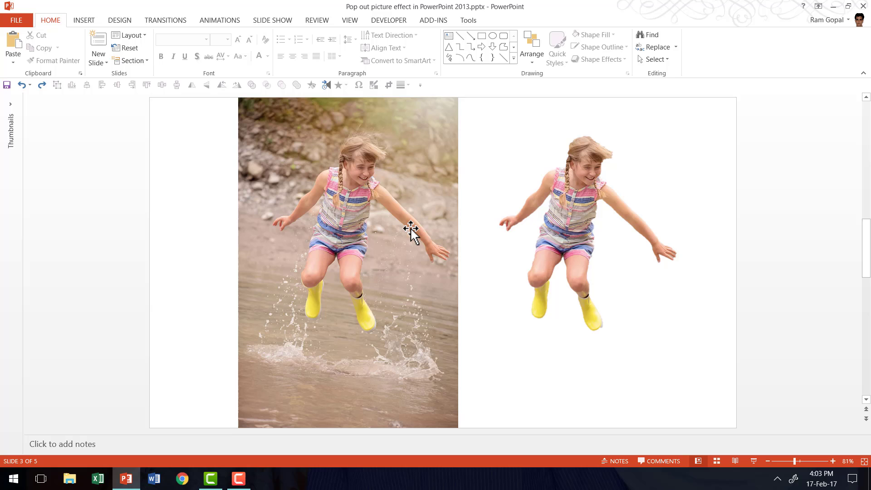
mouse_move(357, 177)
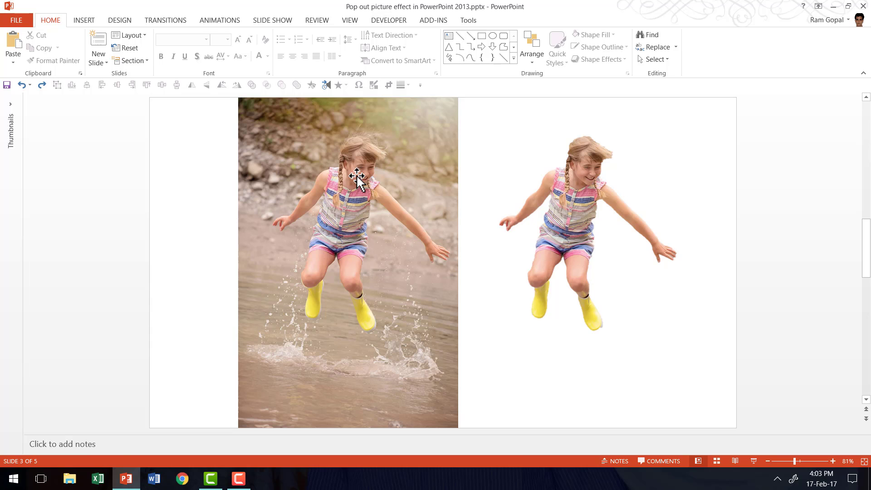
Crop the original photo from the top down to just the water-splash strip at its bottom.
click(348, 178)
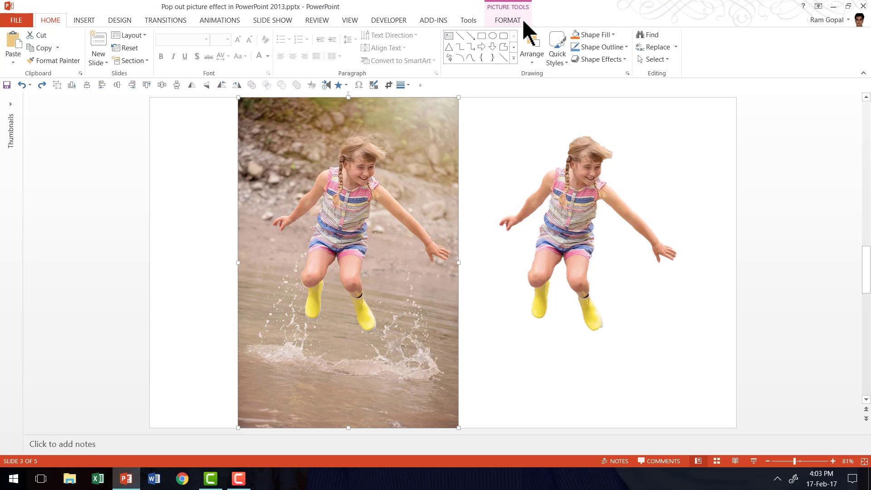
click(506, 21)
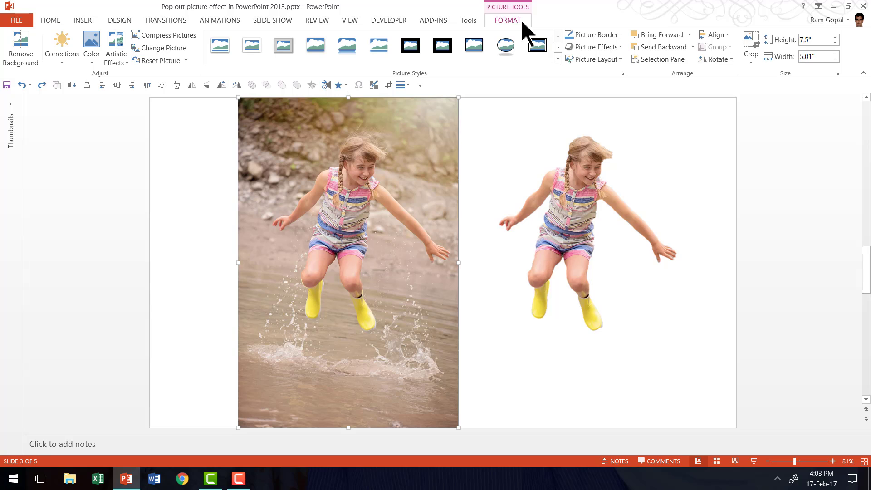
mouse_move(751, 42)
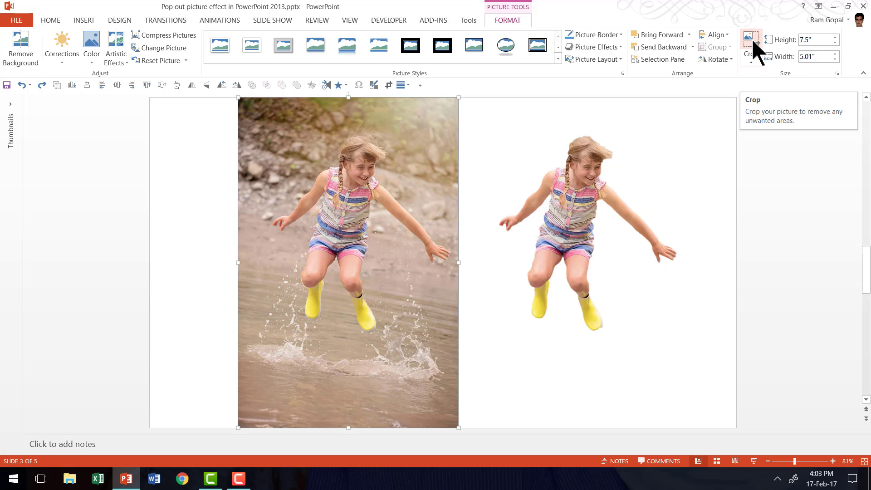
click(750, 45)
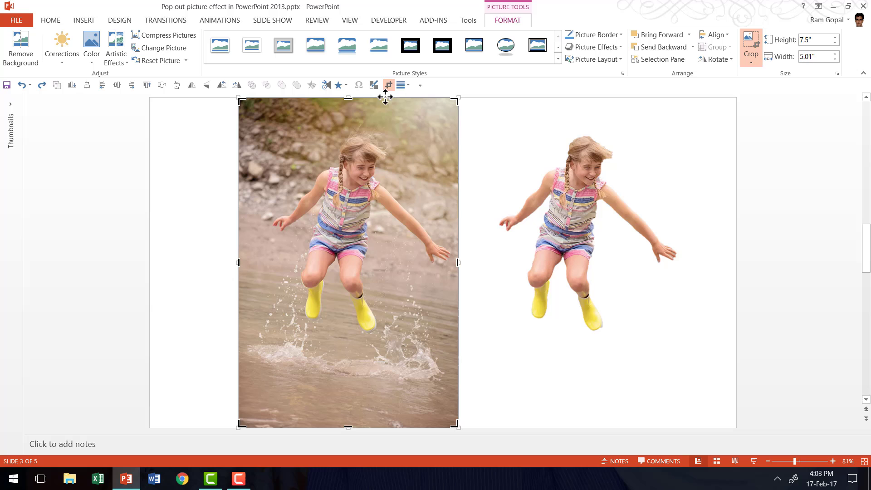
drag(347, 97, 347, 192)
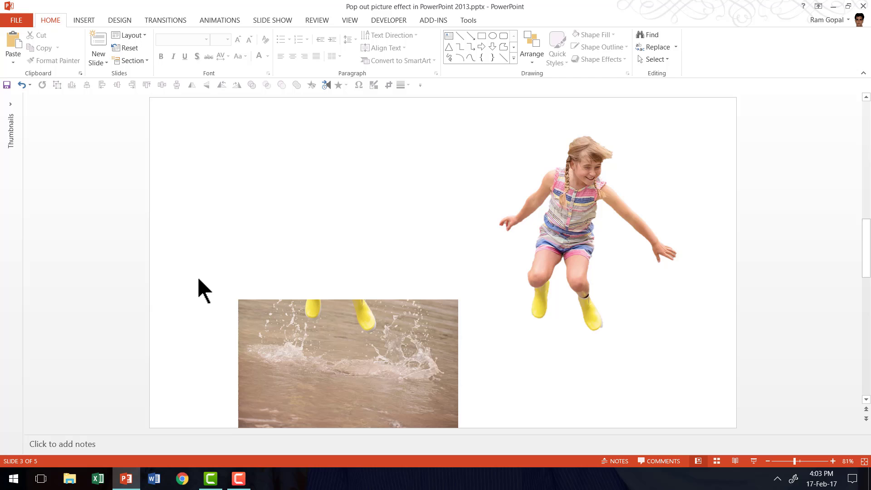
Move the splash strip so the girl's boots land in the water, then deselect to review.
drag(348, 364, 484, 368)
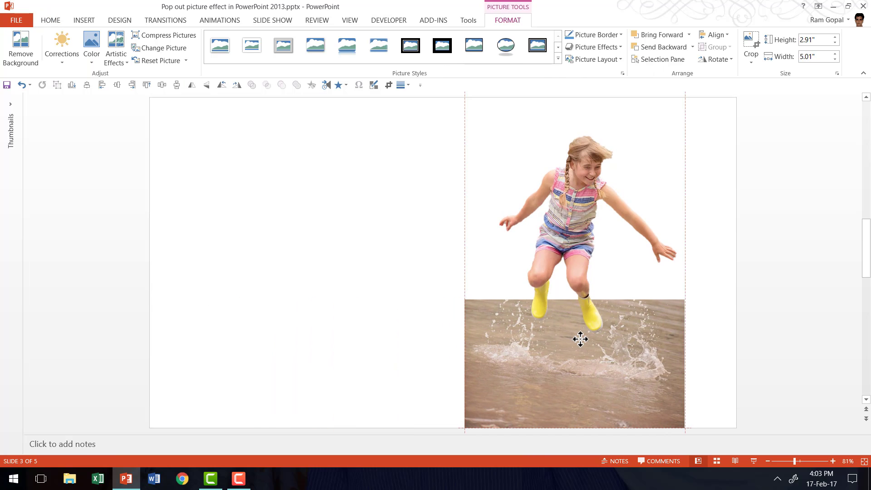
click(696, 342)
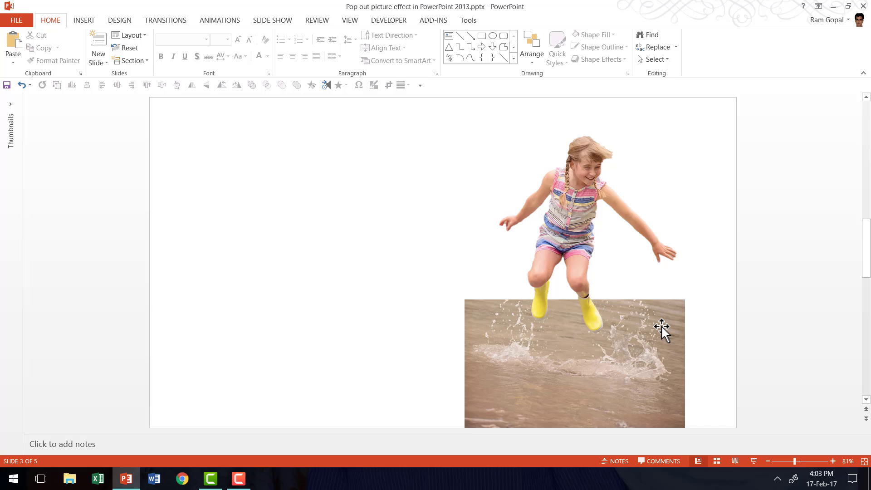
mouse_move(678, 416)
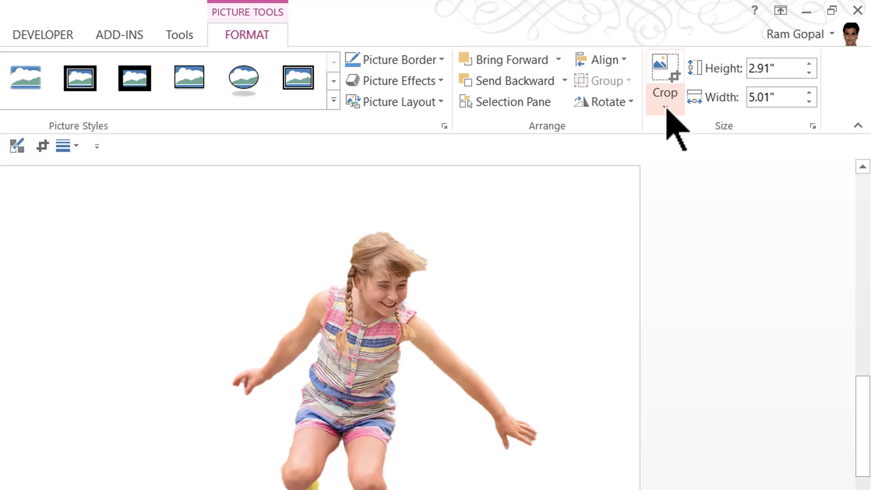
Crop the splash picture to a Trapezoid shape beneath the girl.
click(664, 91)
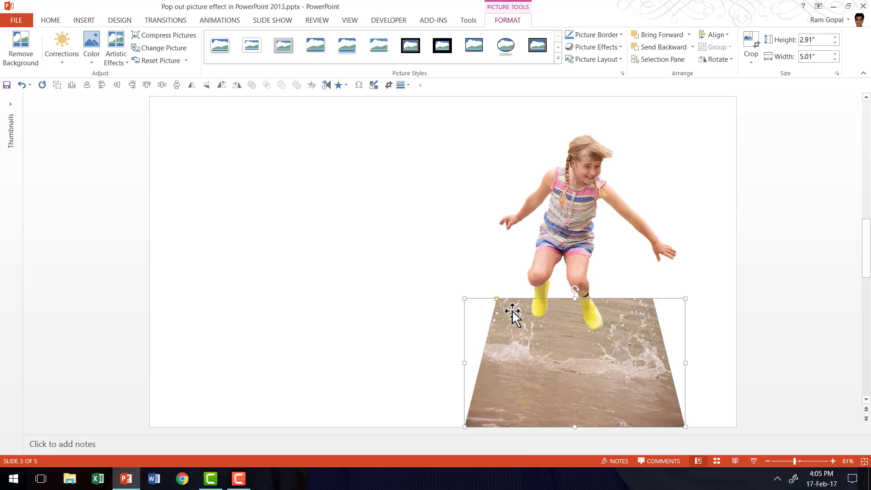
mouse_move(626, 308)
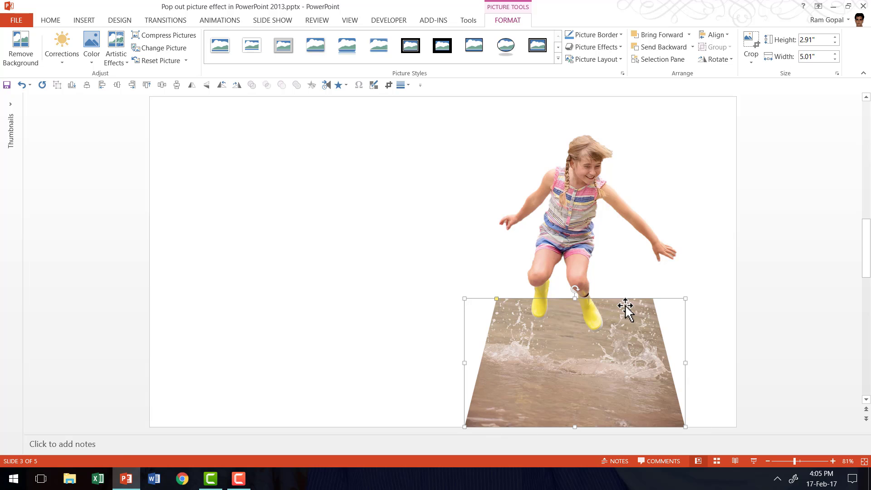
mouse_move(587, 390)
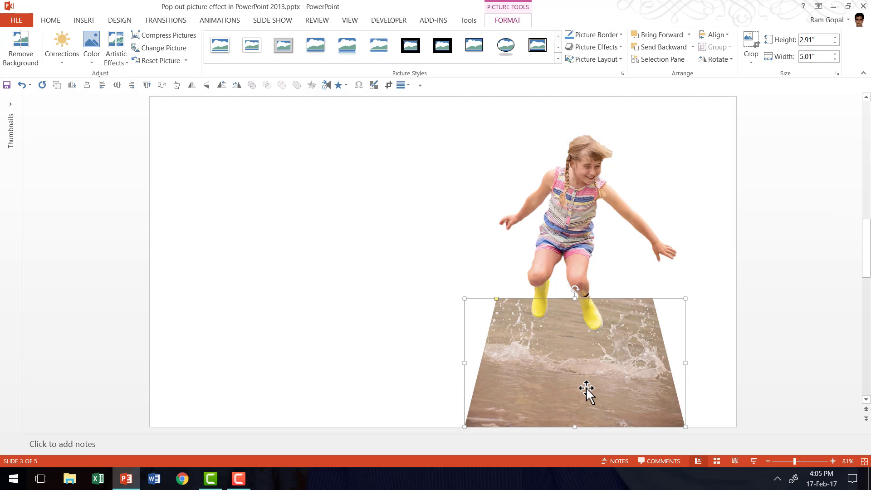
mouse_move(590, 236)
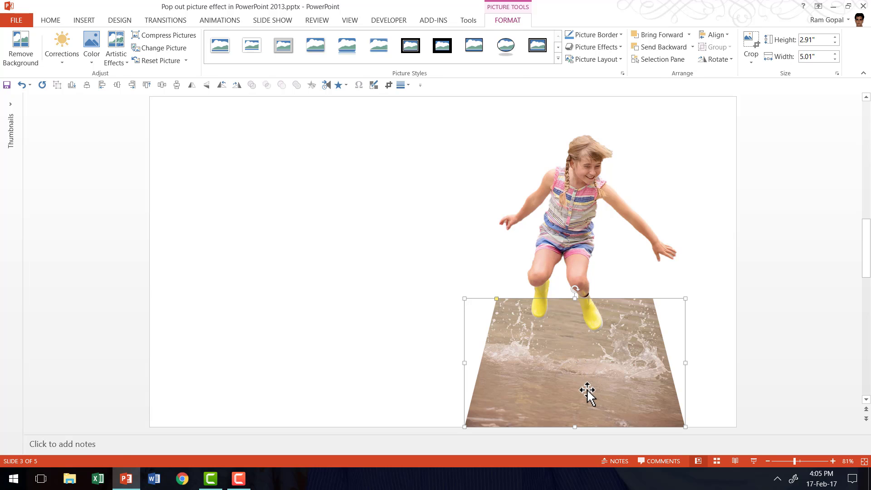
Narrow the trapezoid's top edge with its adjustment handle so the sides slant more steeply.
click(50, 20)
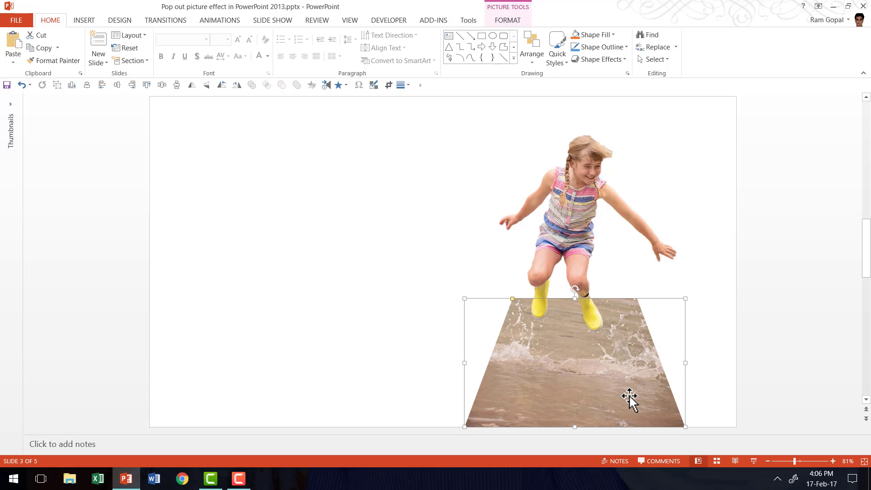
mouse_move(588, 228)
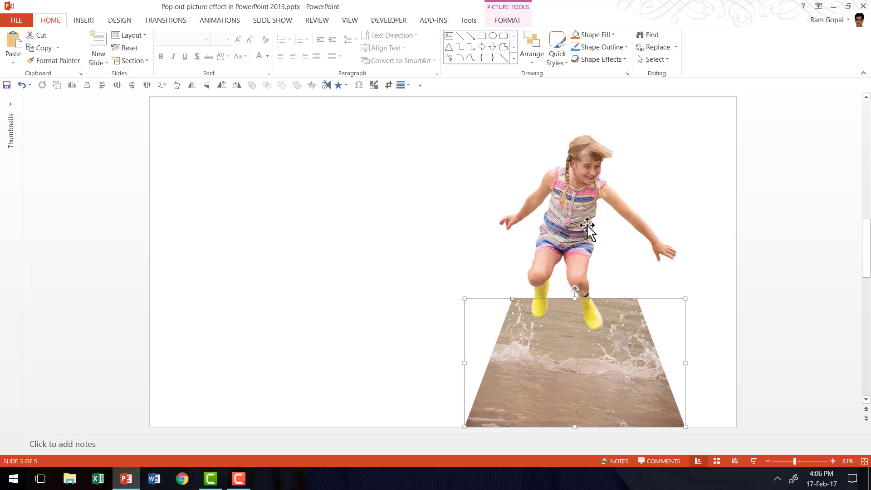